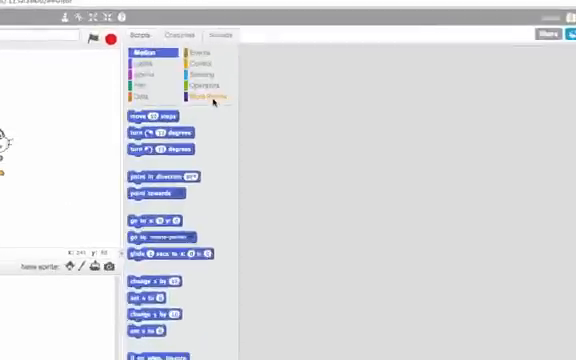
Create a new custom block named 'draw square' from More Blocks.
left_click(207, 98)
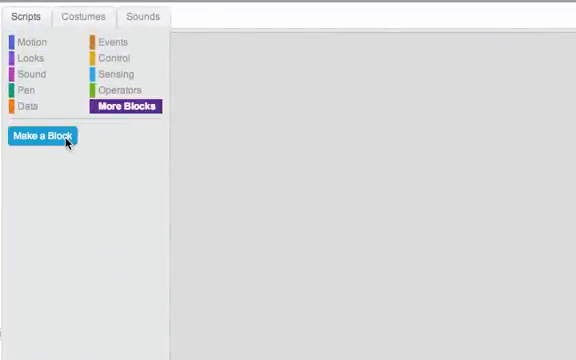
left_click(40, 137)
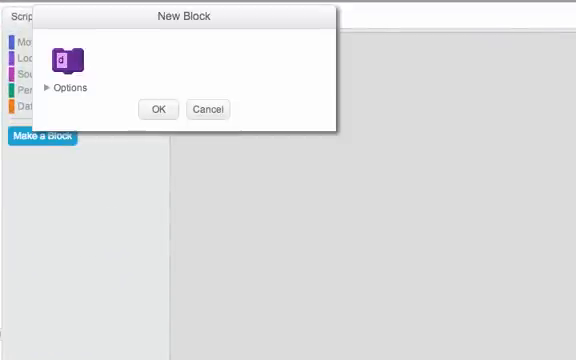
type("draw squar")
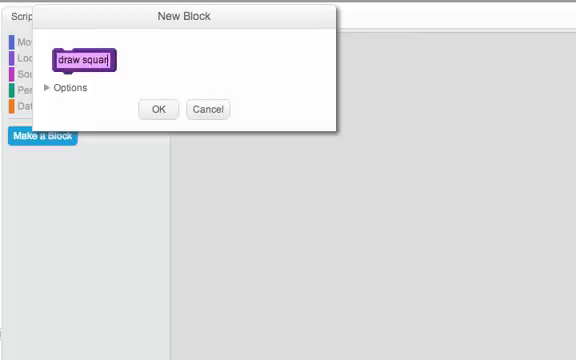
left_click(157, 108)
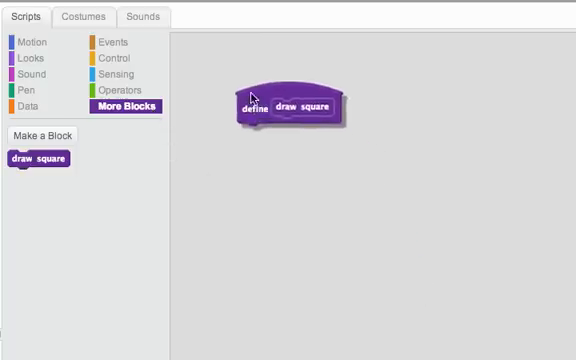
Drag the define draw square hat block to the upper-left of the scripts area.
left_click_drag(298, 105, 250, 72)
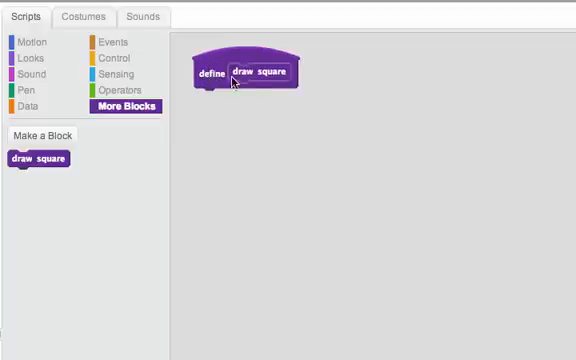
mouse_move(40, 172)
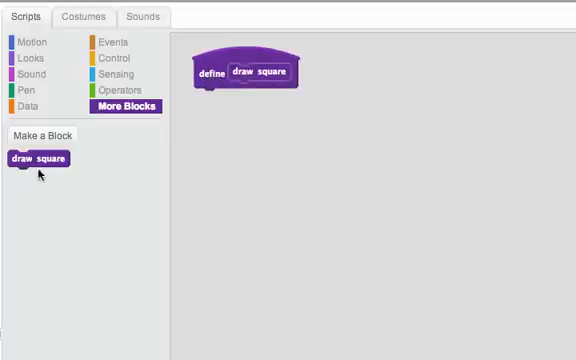
mouse_move(40, 172)
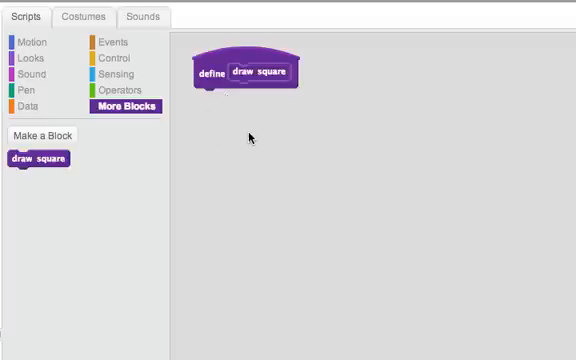
mouse_move(203, 124)
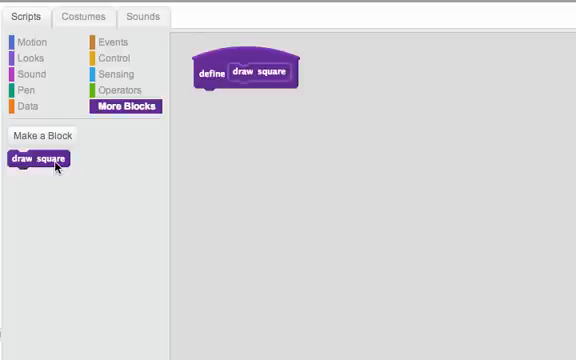
Place a draw square call block below the define block, removing a temporarily attached play note.
left_click(33, 74)
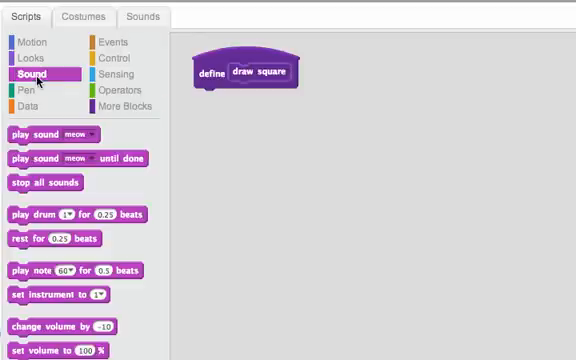
left_click_drag(62, 268, 262, 98)
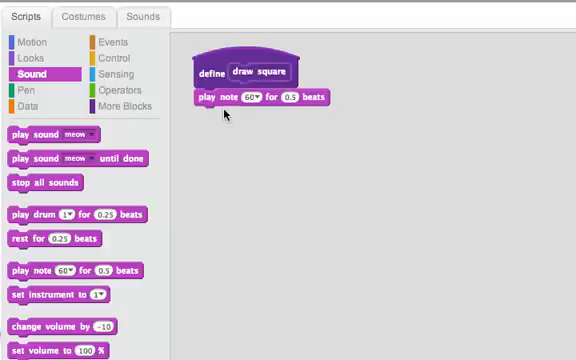
left_click(104, 106)
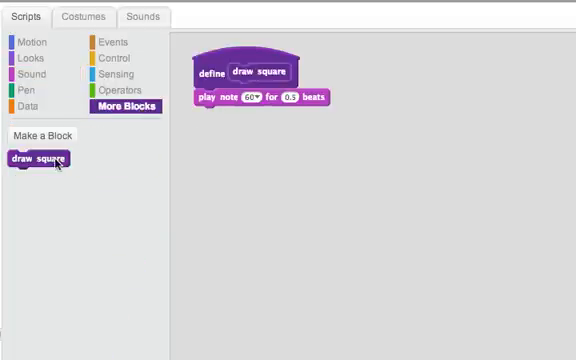
left_click_drag(38, 158, 278, 156)
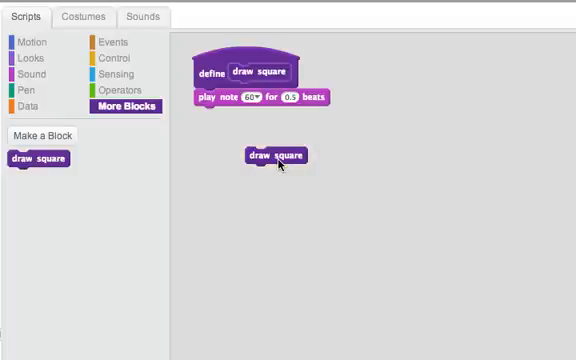
left_click_drag(278, 155, 228, 188)
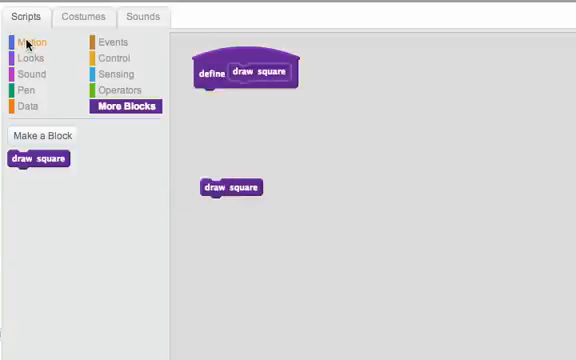
Add pen down and repeat 4 of move 100, turn 90 to the definition; move the call block aside.
left_click(27, 42)
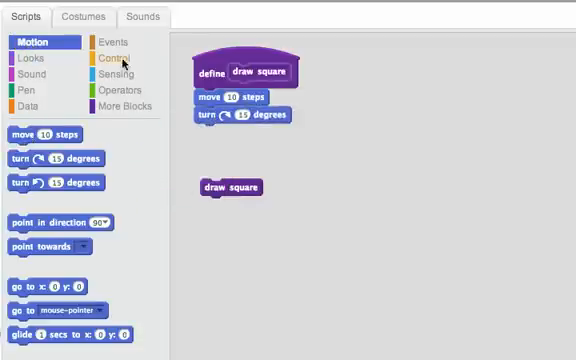
left_click(110, 57)
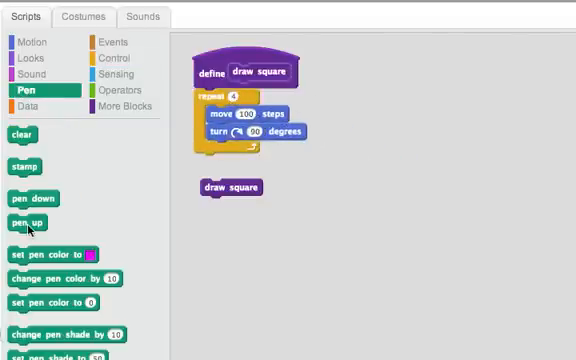
left_click_drag(38, 190, 230, 103)
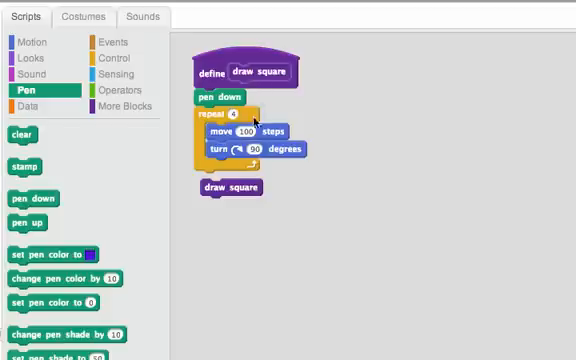
left_click_drag(230, 189, 380, 75)
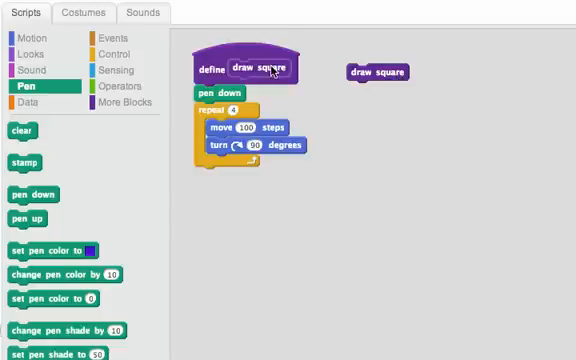
Edit the draw square block to add a number input named 'length'.
right_click(260, 68)
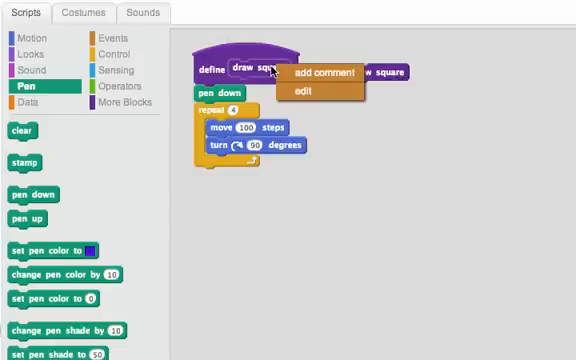
left_click(297, 91)
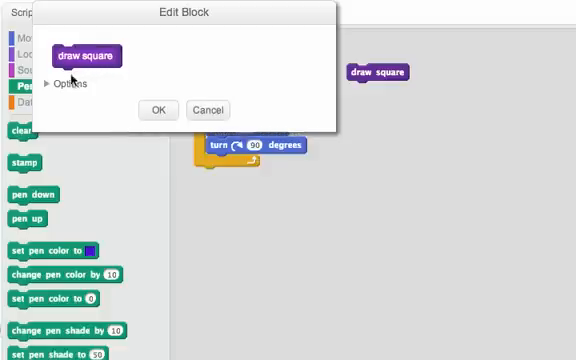
left_click(62, 84)
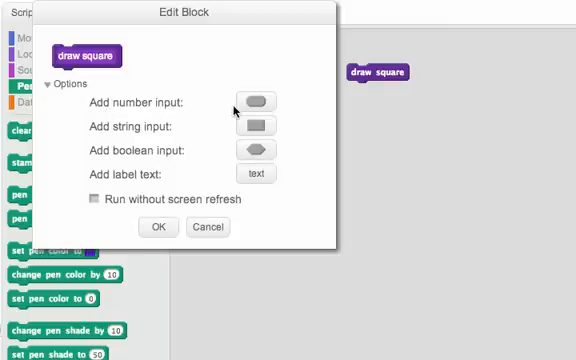
left_click(256, 102)
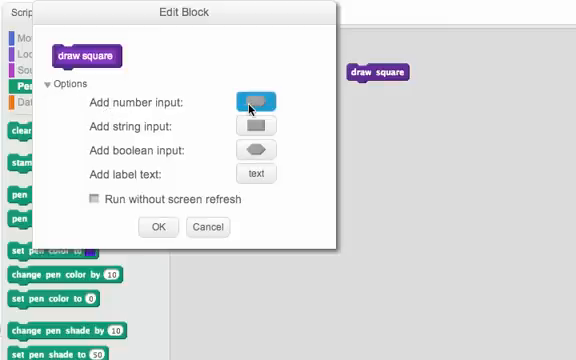
left_click(253, 102)
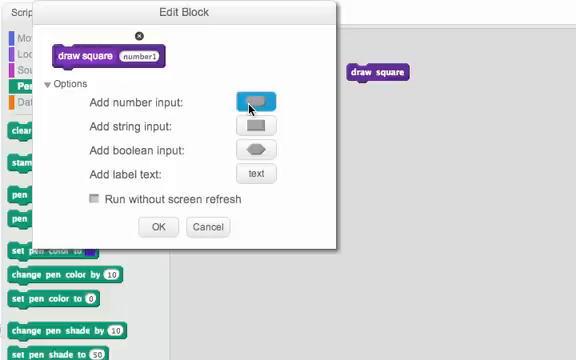
left_click(265, 100)
type("length")
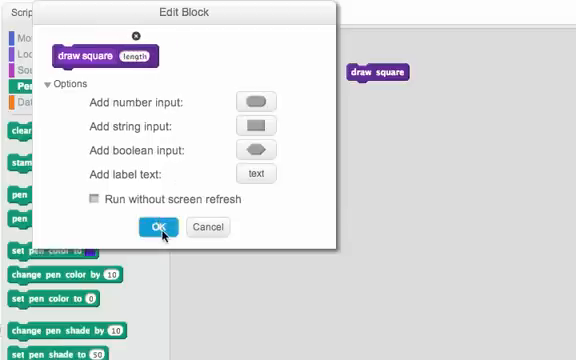
left_click(162, 227)
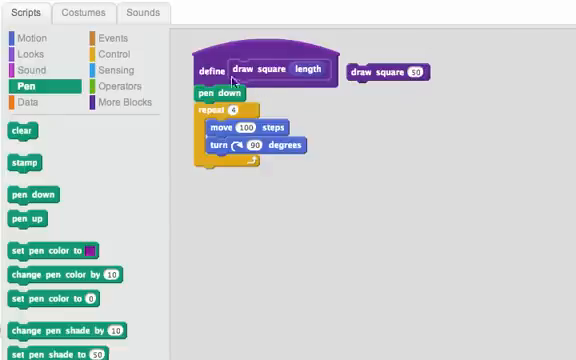
mouse_move(283, 83)
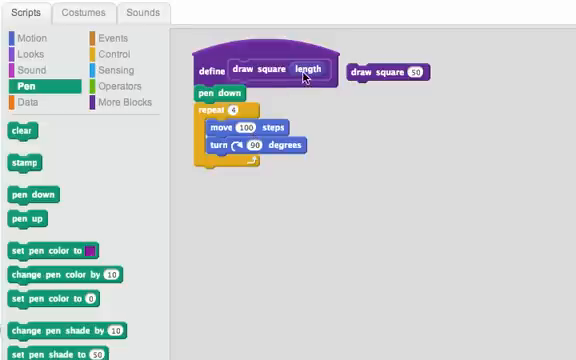
Drag the length reporter from the define header toward the move block.
left_click_drag(307, 68, 272, 105)
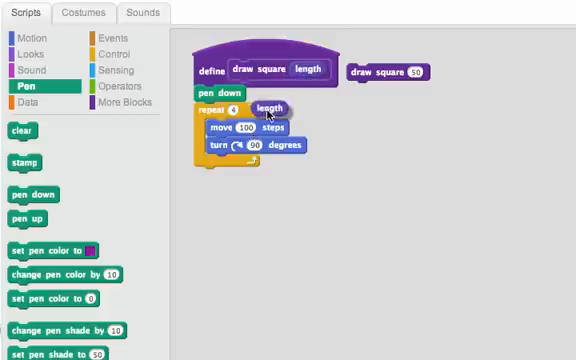